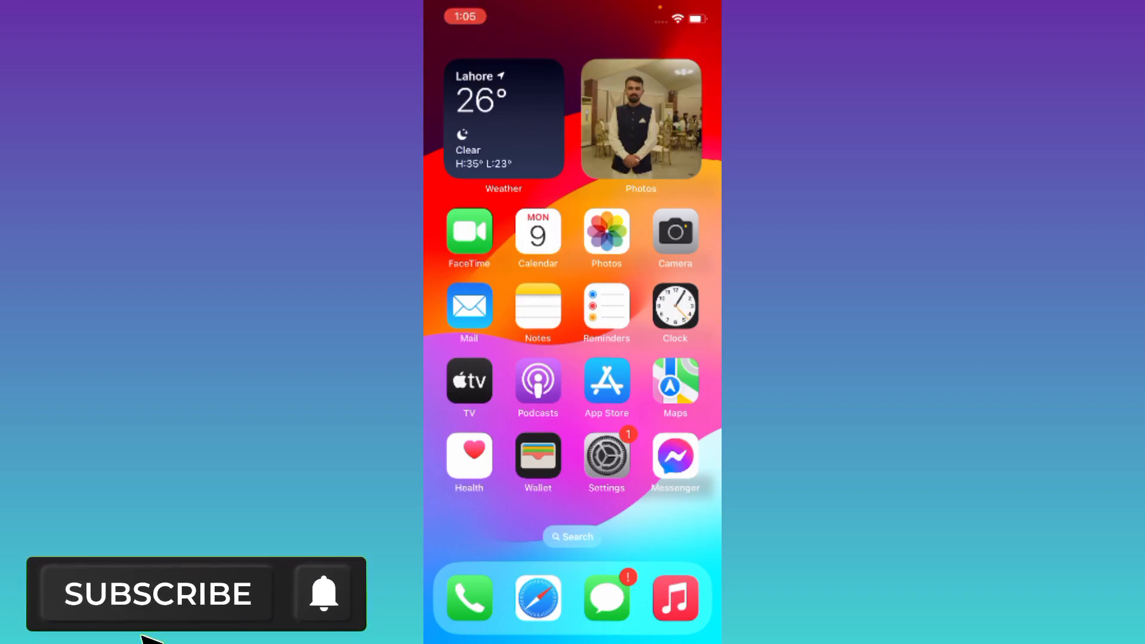
# Go into the General section of the iPhone's Settings
pyautogui.click(157, 594)
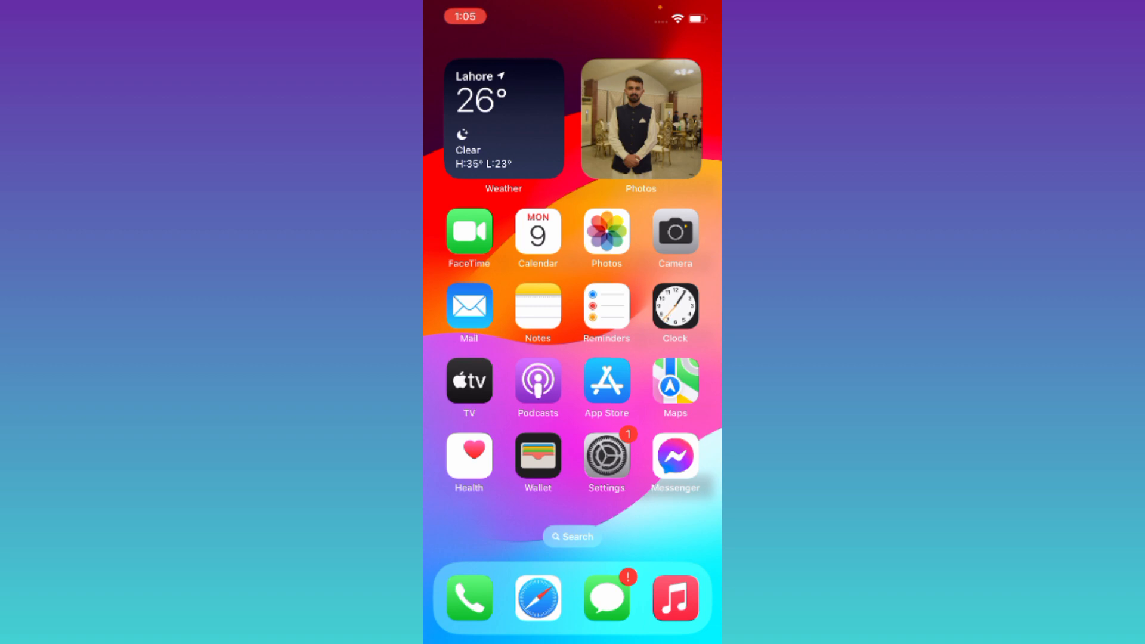
pyautogui.click(605, 453)
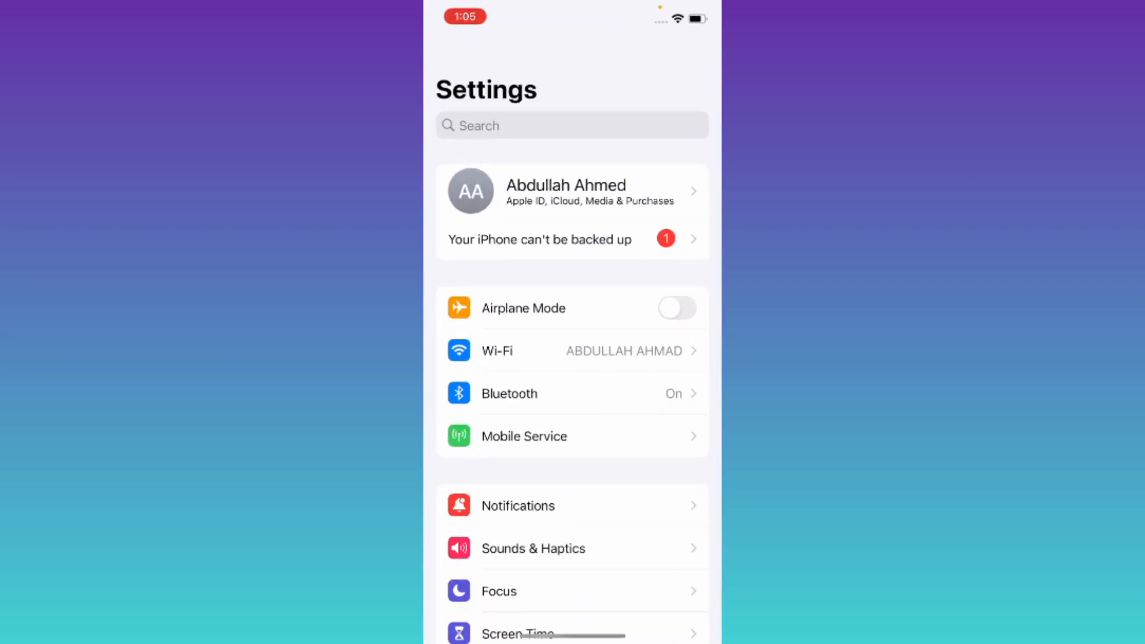
pyautogui.scroll(-3)
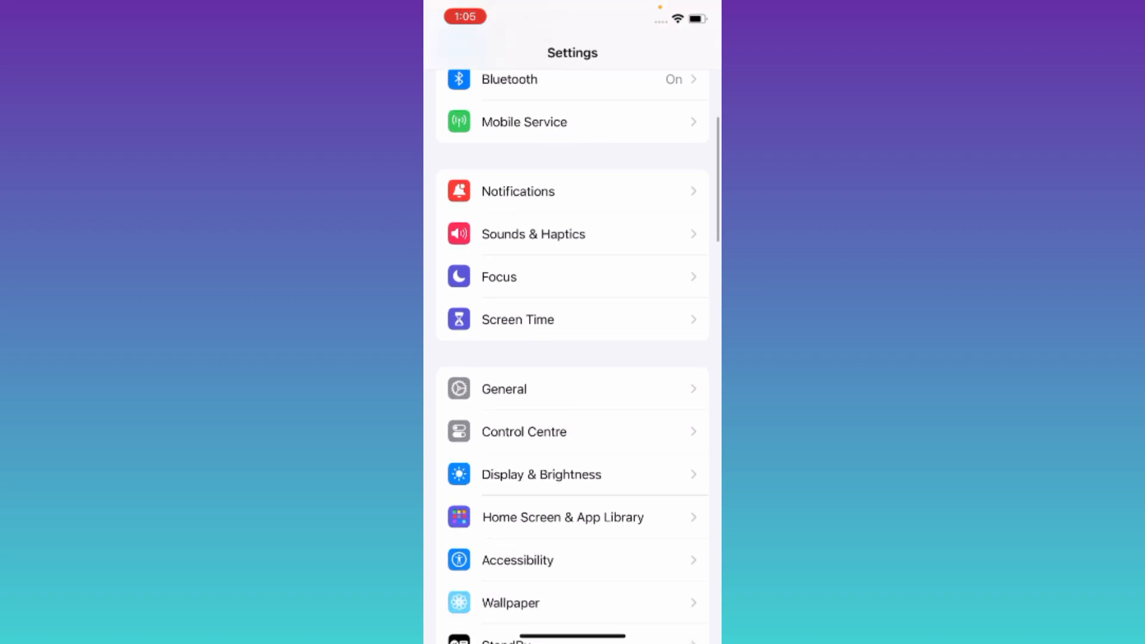
pyautogui.click(503, 389)
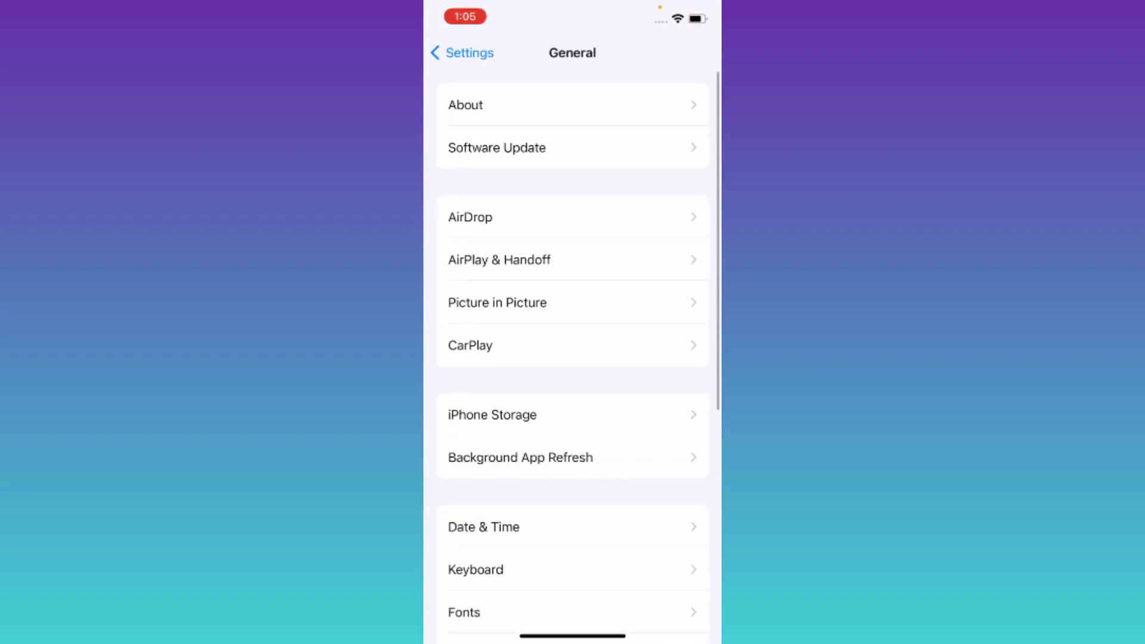
# Show the reset choices under Transfer or Reset iPhone, including Reset Network Settings
pyautogui.scroll(-3)
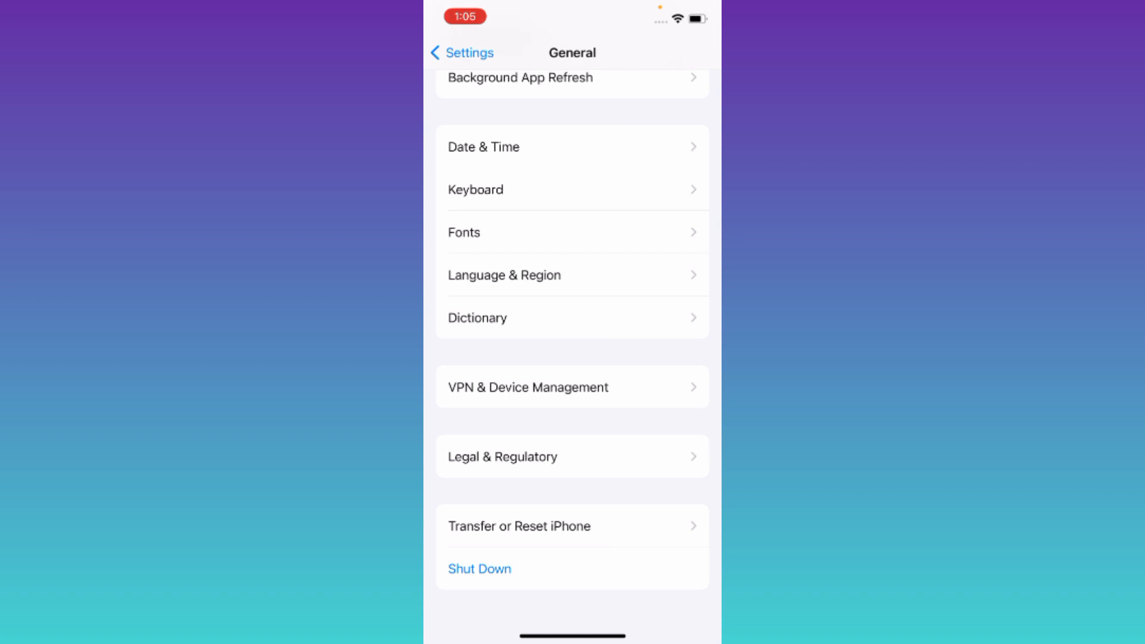
pyautogui.click(520, 526)
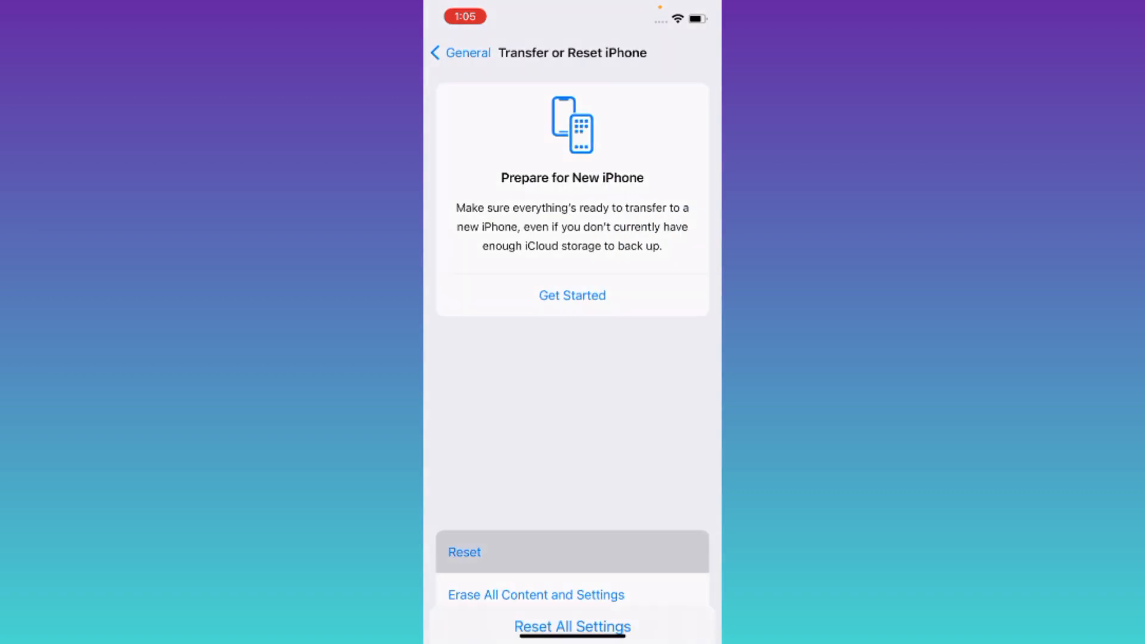
pyautogui.click(464, 552)
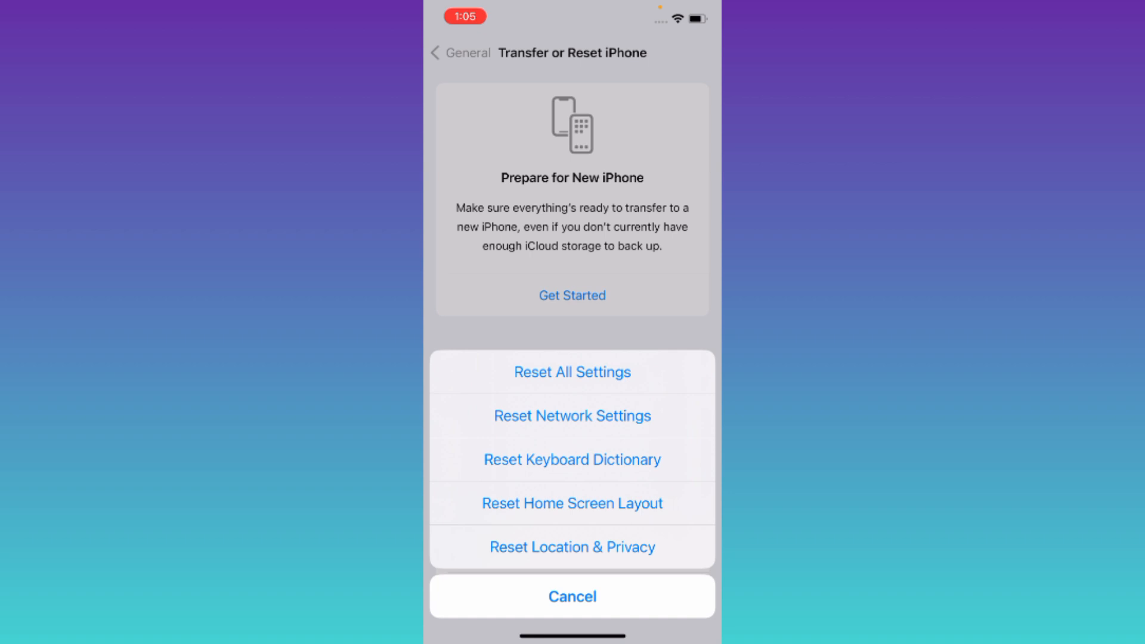